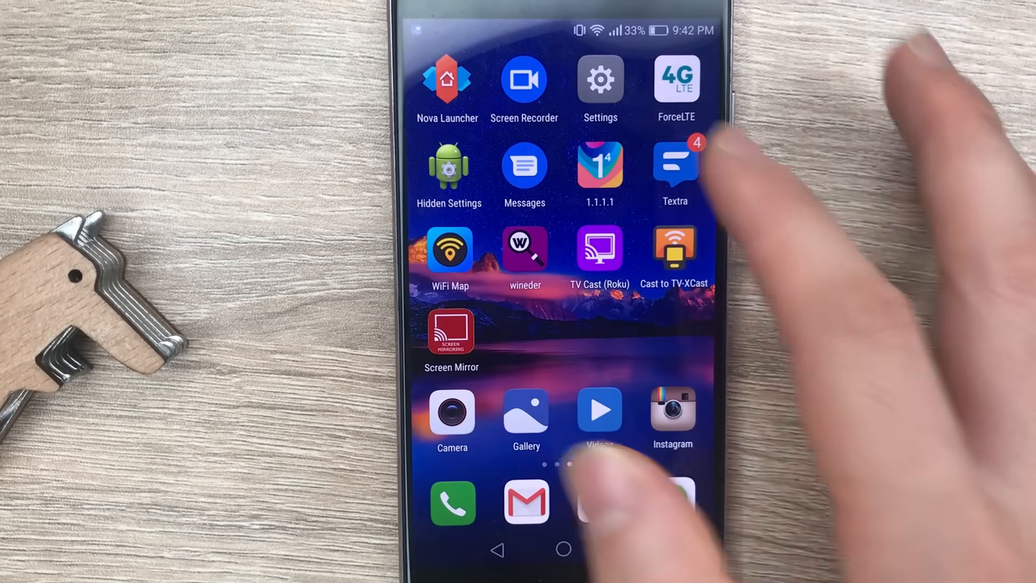
# Launch the Settings app from the home screen to reach Wireless & networks.
pyautogui.click(600, 79)
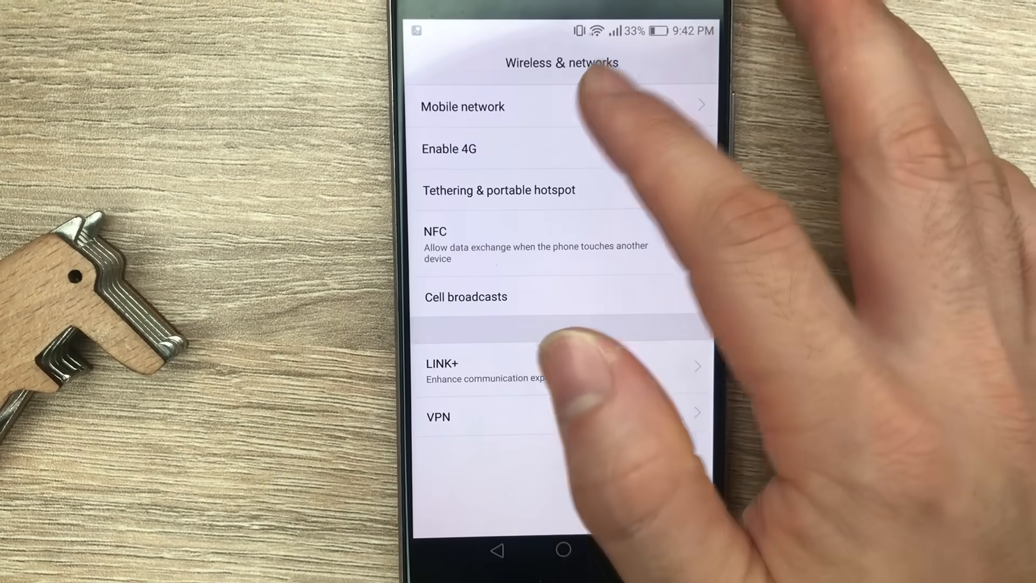
# Enter Mobile network settings toward the Edit access point form.
pyautogui.click(462, 106)
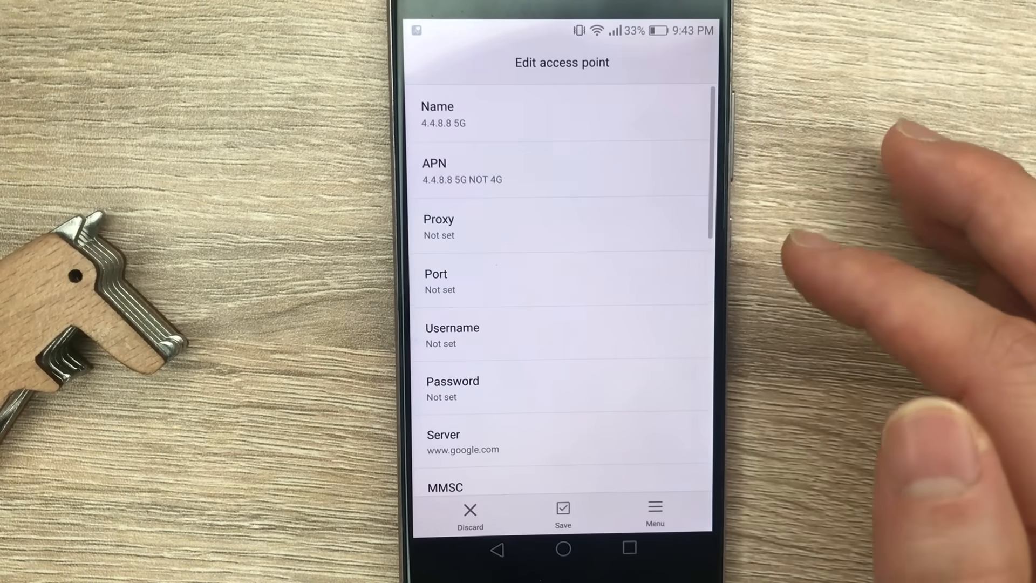
# Name the access point 4.4.8.8 5G and set its APN to 4.4.8.8 5G NOT 4G.
pyautogui.click(449, 113)
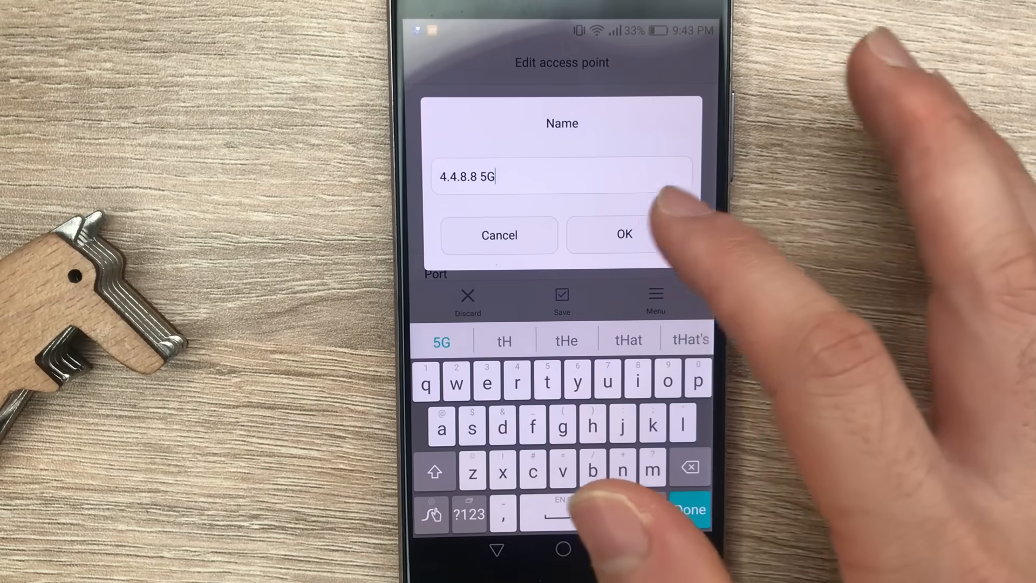
pyautogui.click(623, 235)
pyautogui.write('4.4.8.8 5G NOT 4G')
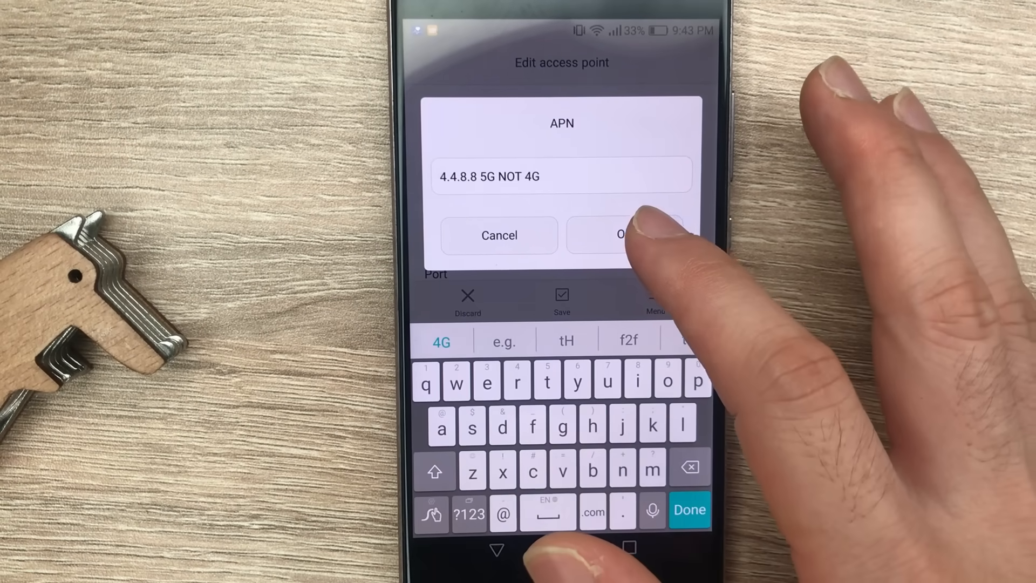
pyautogui.click(635, 235)
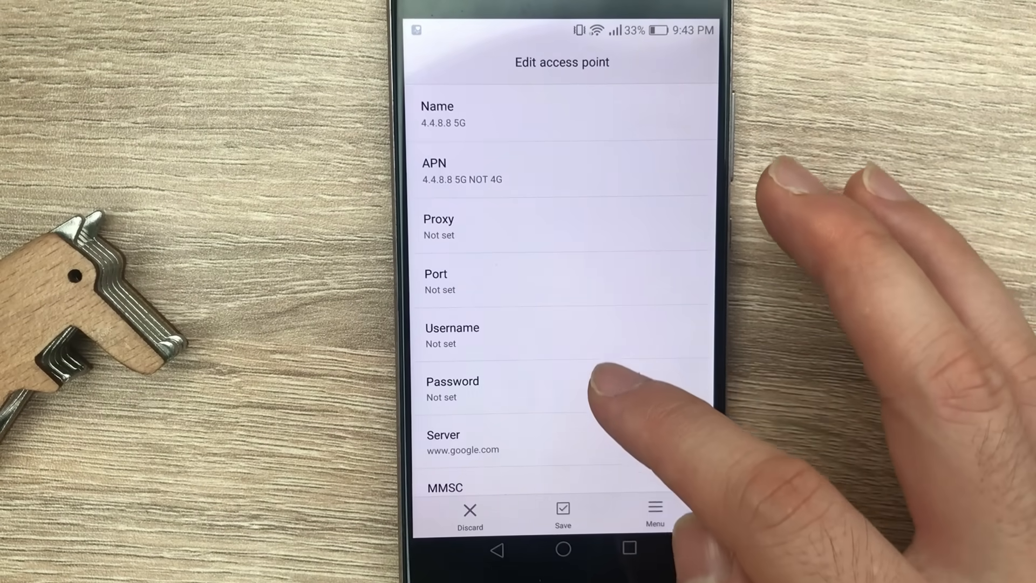
pyautogui.scroll(-3)
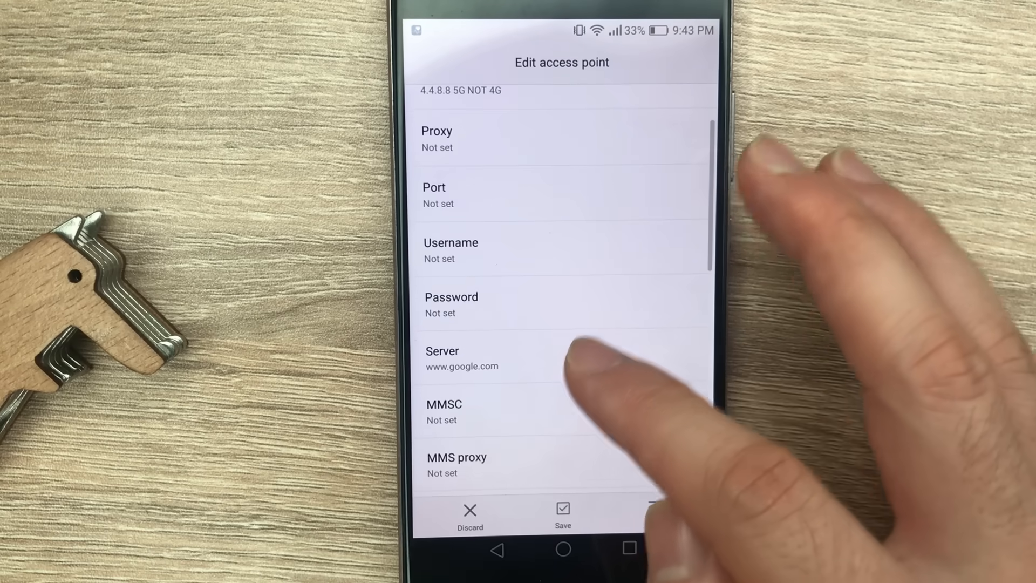
pyautogui.click(461, 359)
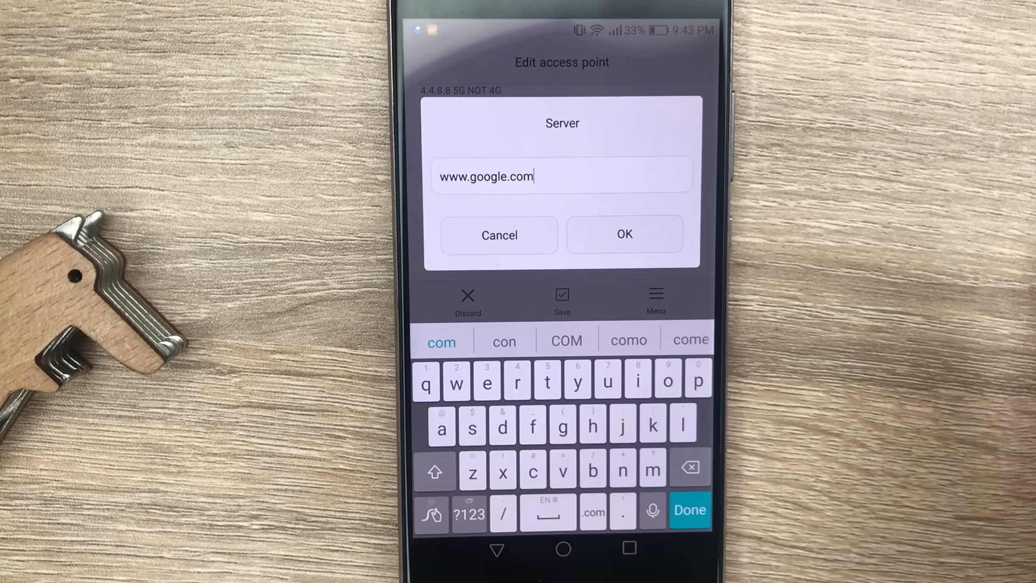
pyautogui.click(624, 235)
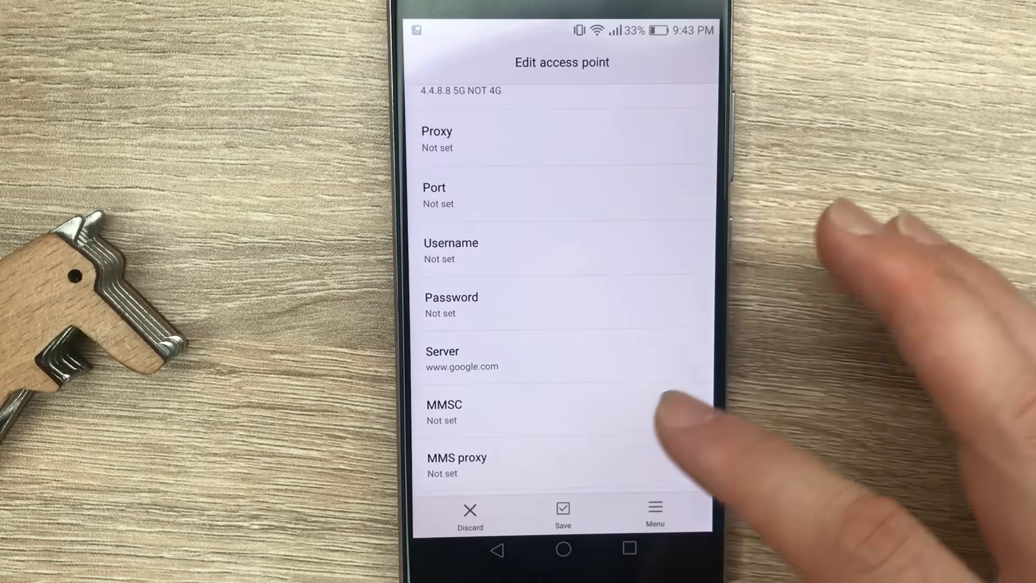
pyautogui.scroll(-3)
pyautogui.write('default')
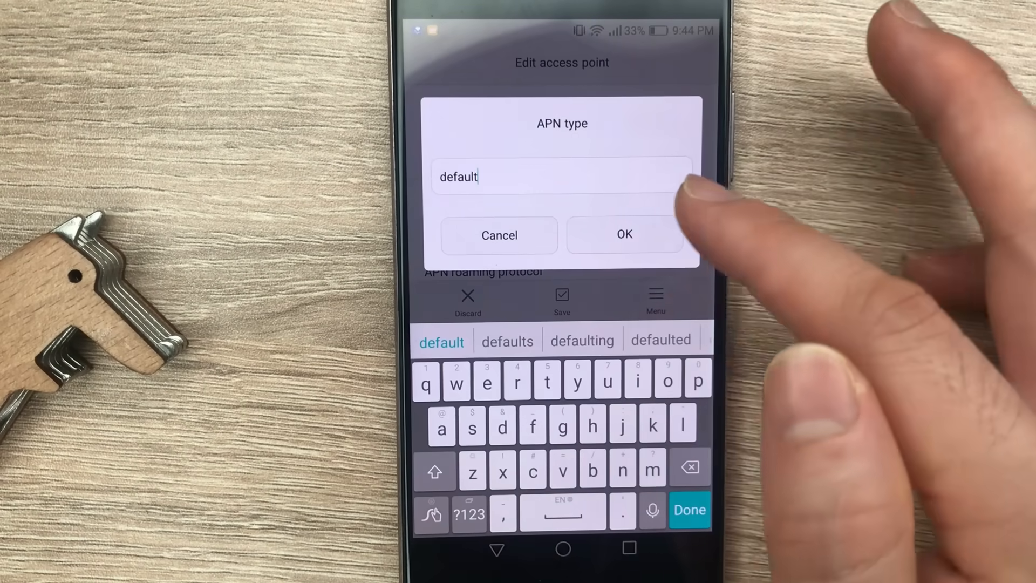
pyautogui.click(624, 235)
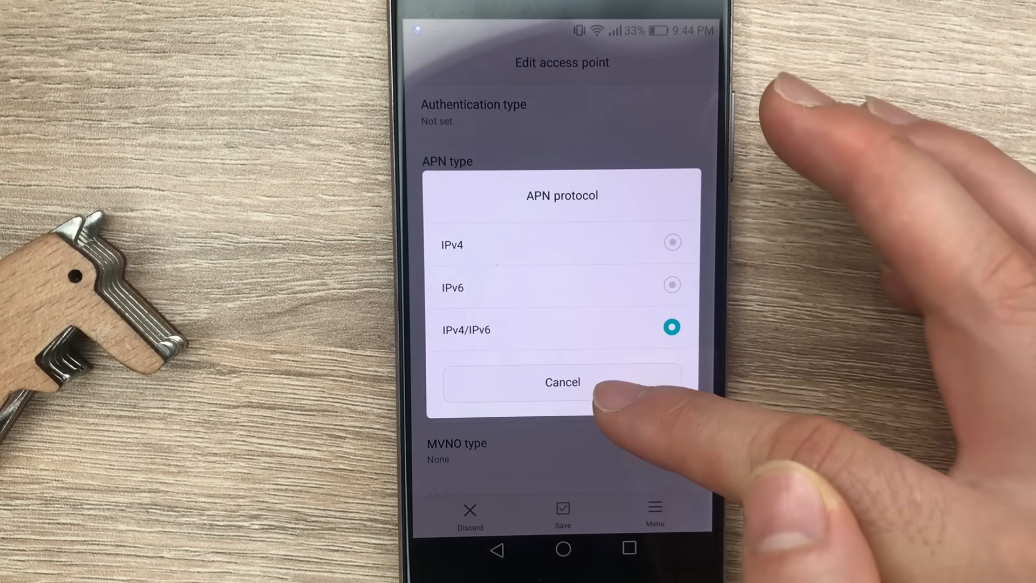
# Choose IPv4/IPv6 for both the APN protocol and the APN roaming protocol.
pyautogui.click(562, 382)
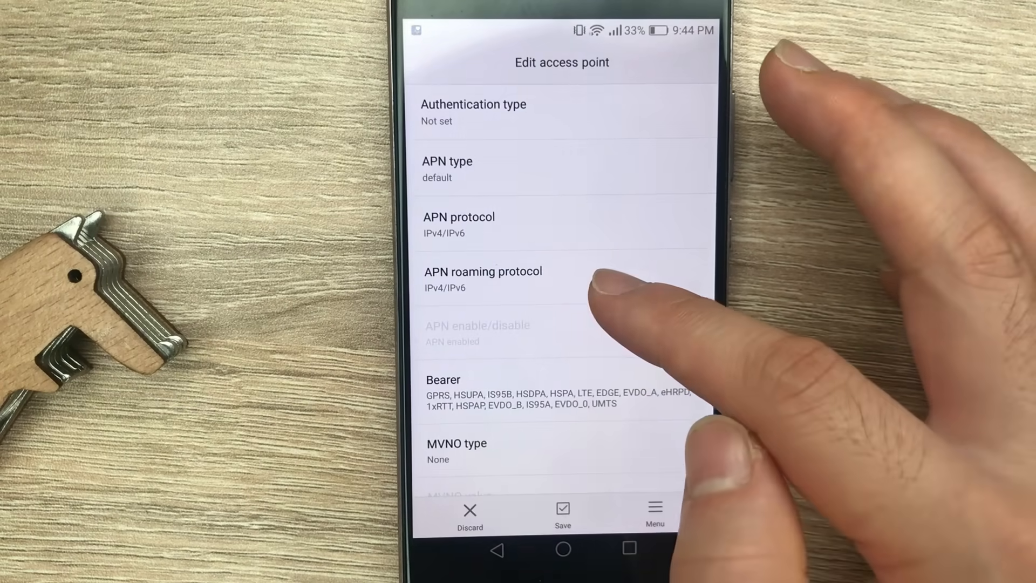
pyautogui.click(484, 277)
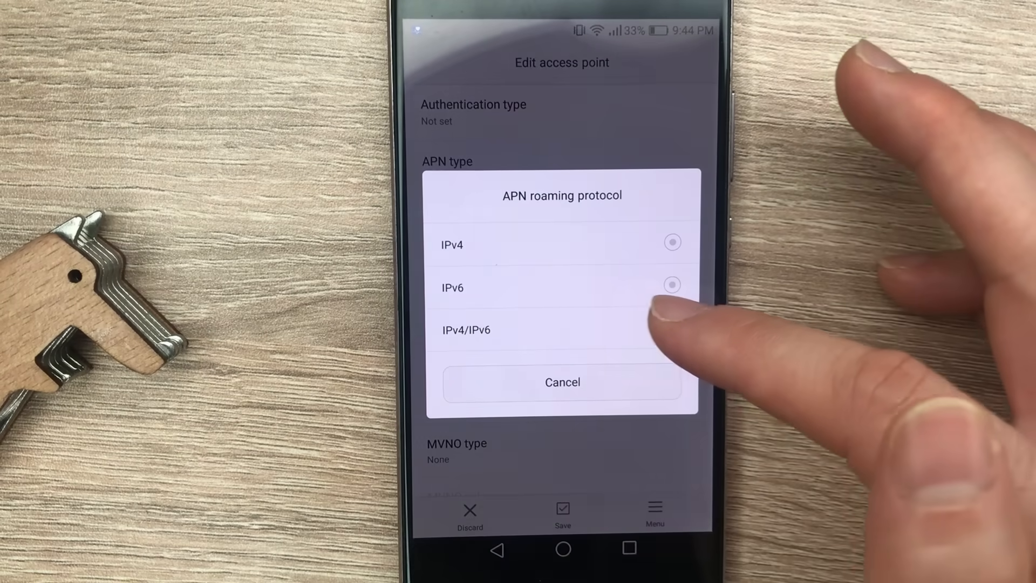
pyautogui.click(674, 324)
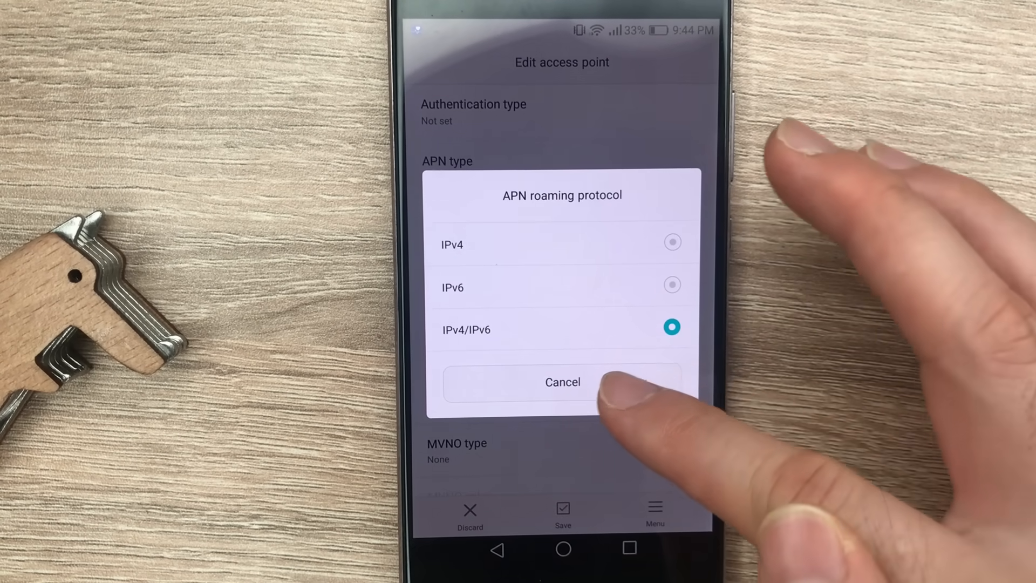
pyautogui.click(563, 382)
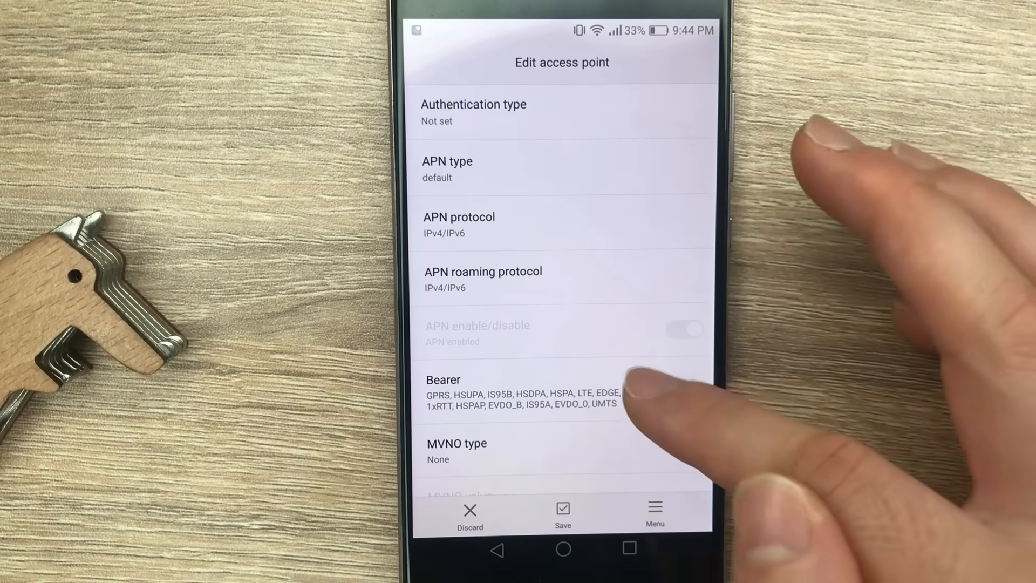
# Keep all bearer network types checked and save 4.4.8.8 5G as the active APN.
pyautogui.click(442, 390)
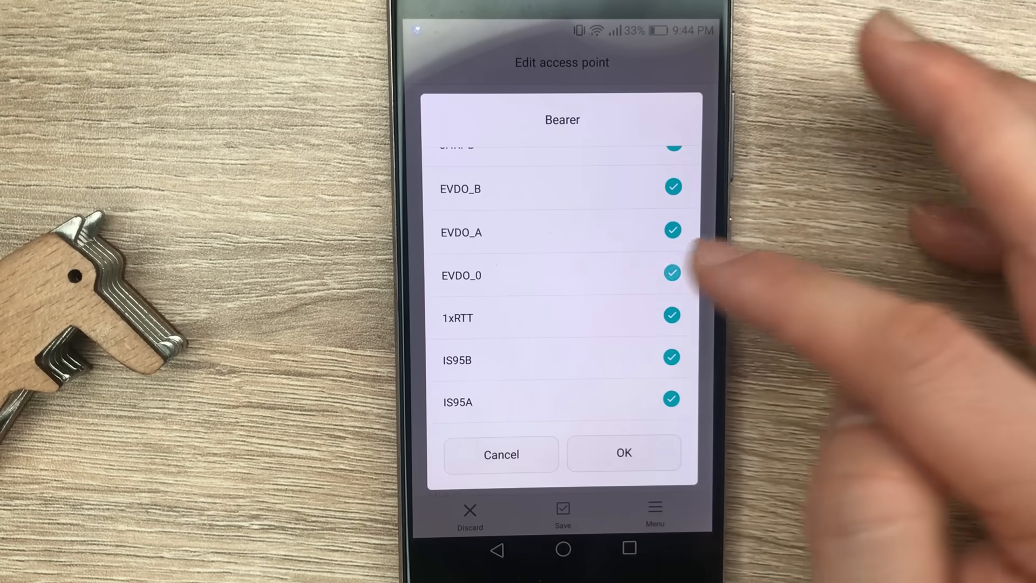
pyautogui.scroll(-3)
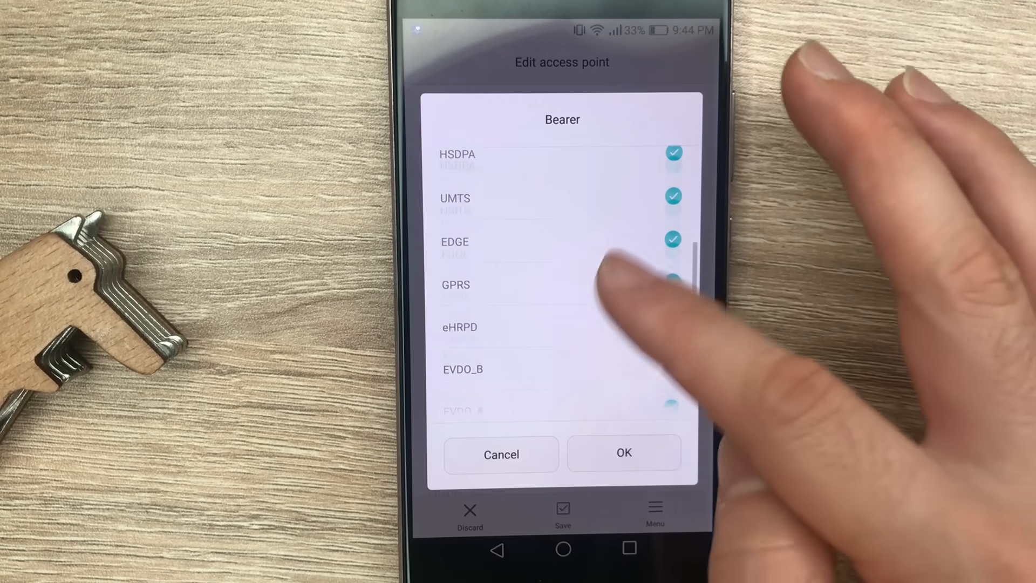
pyautogui.scroll(-3)
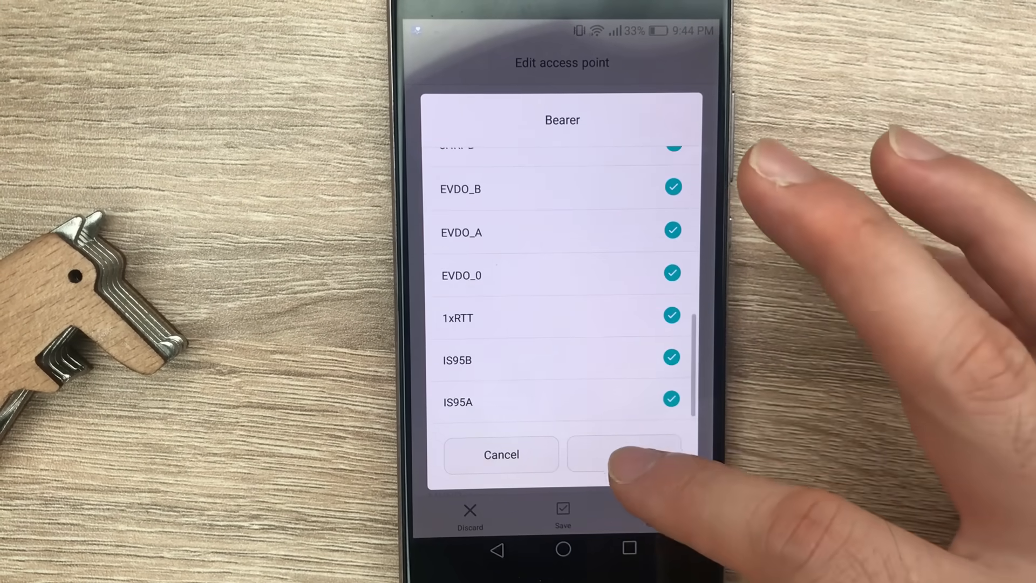
pyautogui.click(623, 455)
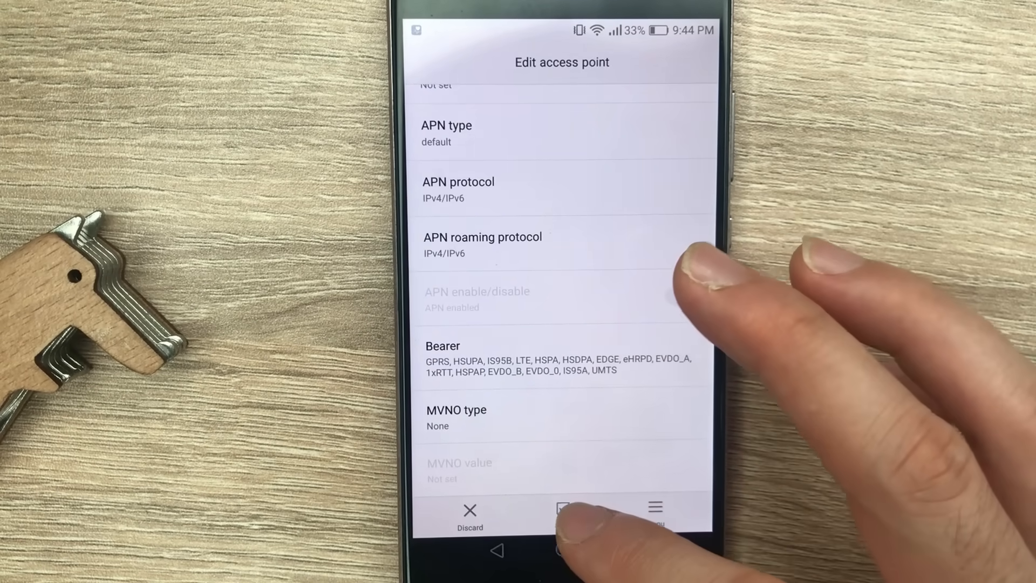
pyautogui.click(561, 510)
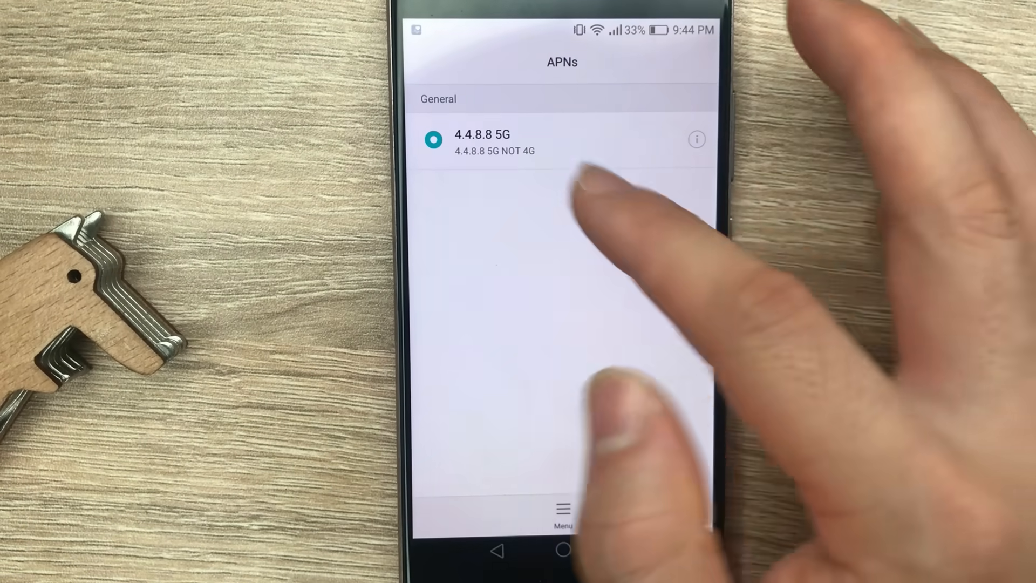